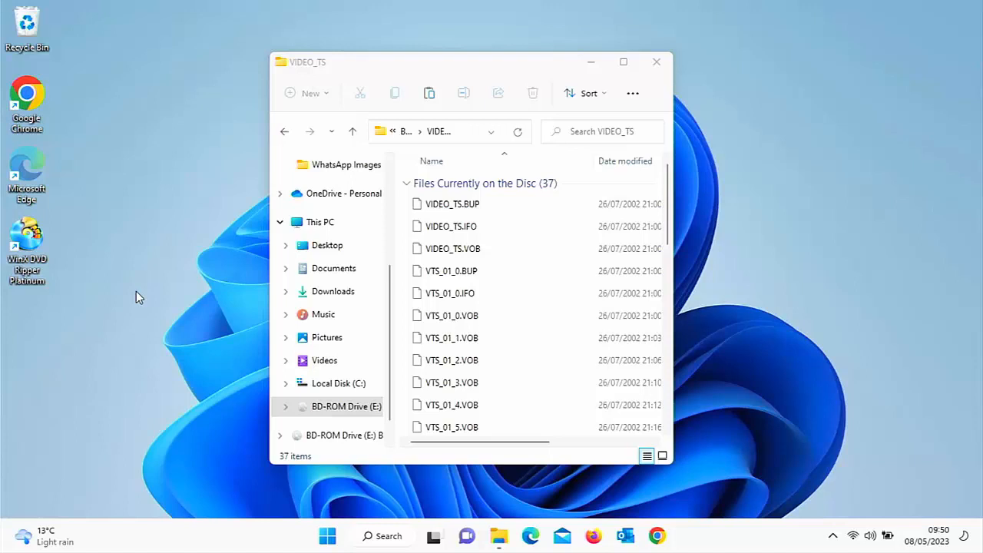
{"action": "mouse_move", "coordinate": [43, 247]}
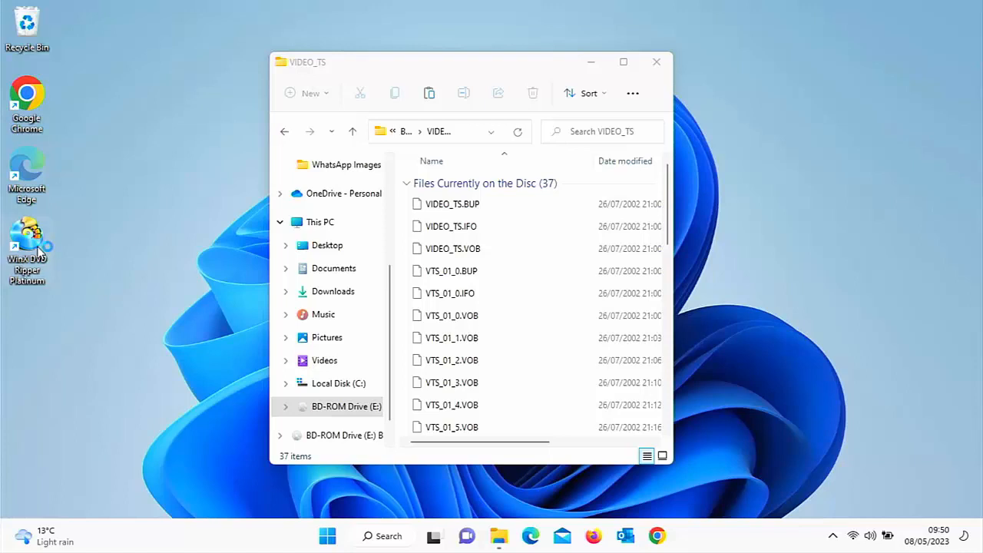
{"action": "mouse_move", "coordinate": [28, 245]}
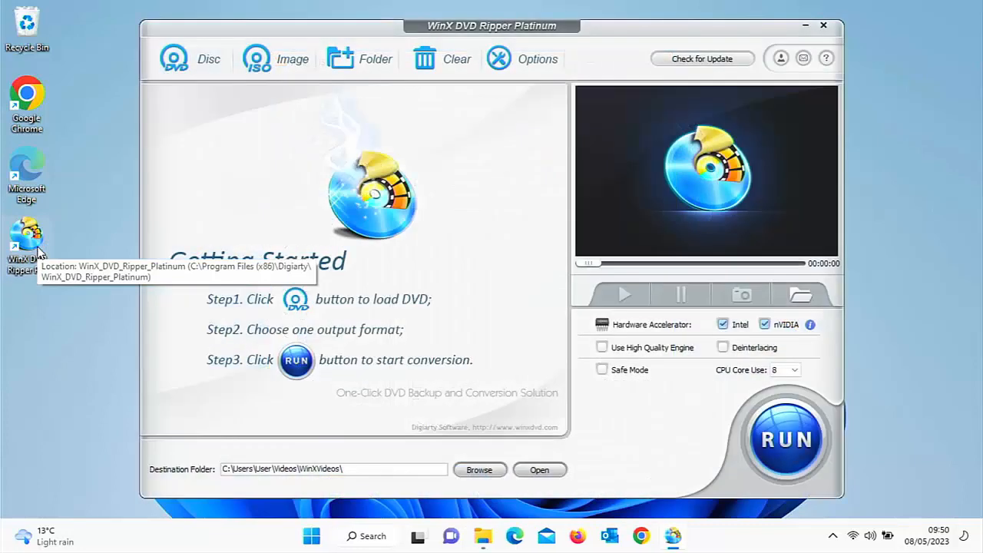
{"action": "mouse_move", "coordinate": [492, 309]}
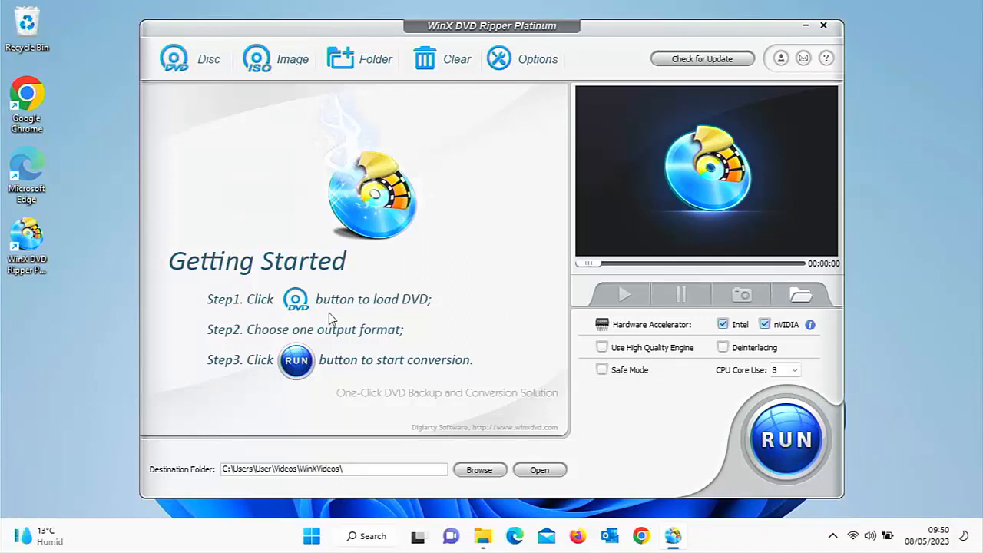
{"action": "mouse_move", "coordinate": [313, 307]}
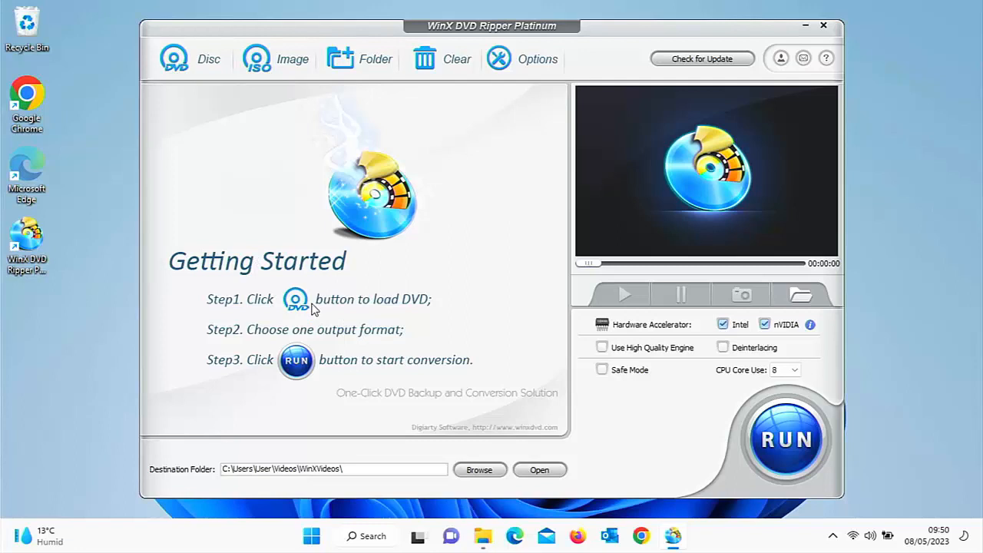
{"action": "mouse_move", "coordinate": [339, 344]}
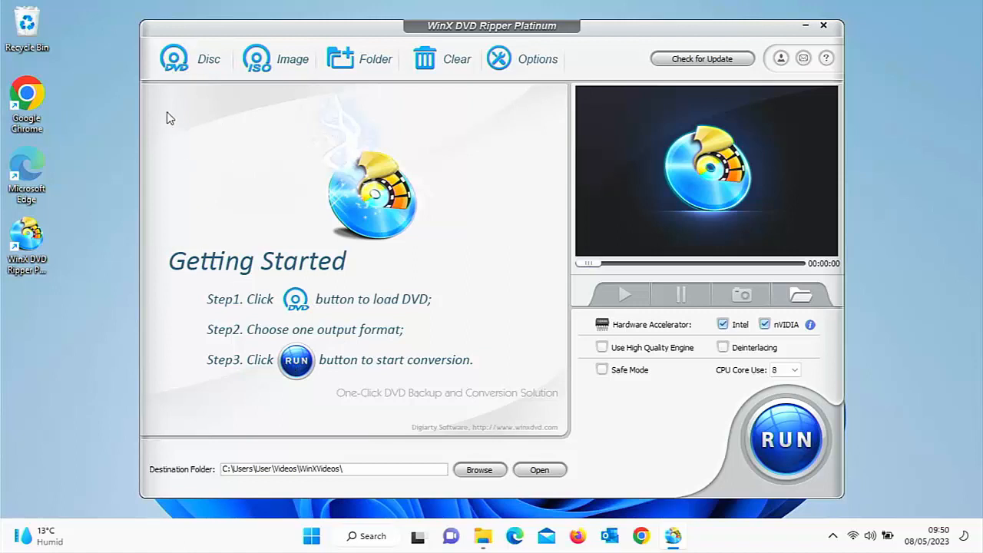
Step: Load E:BACK_TO_THE_FUTURE with Auto Detect as the source disc
{"action": "left_click", "coordinate": [174, 59]}
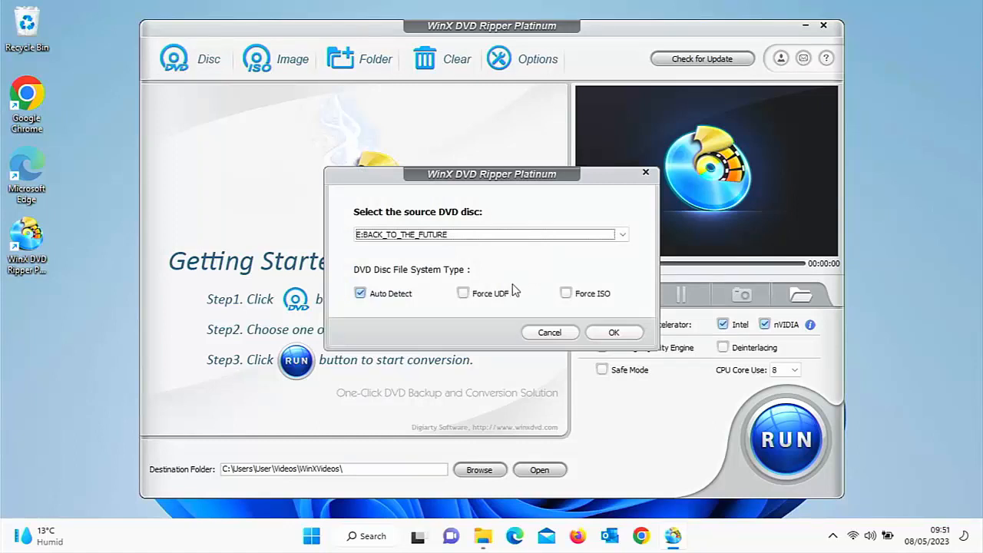
{"action": "left_click", "coordinate": [615, 332]}
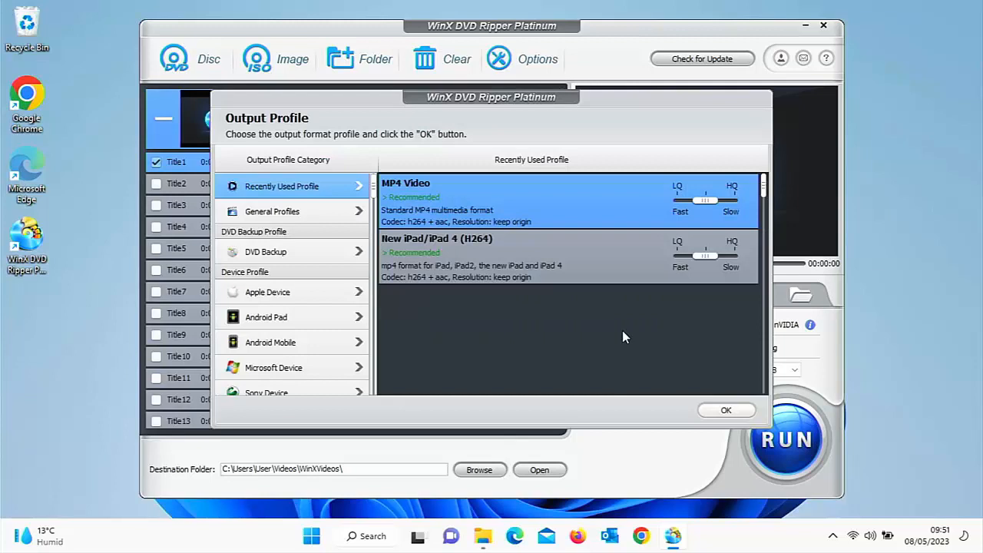
{"action": "mouse_move", "coordinate": [272, 212]}
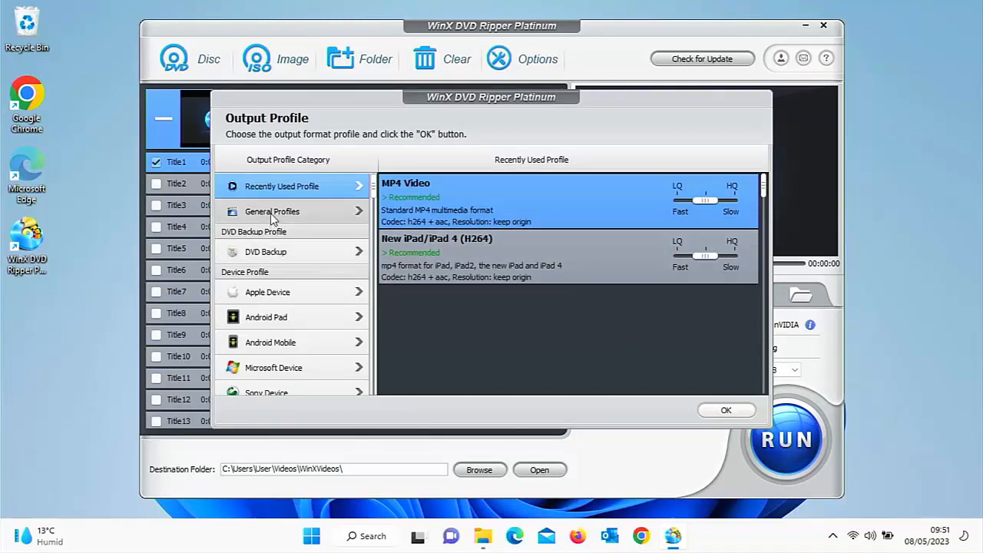
Step: Choose MP4 Video under General Profiles, trying the LQ/HQ slider and leaving it centred
{"action": "left_click", "coordinate": [272, 212]}
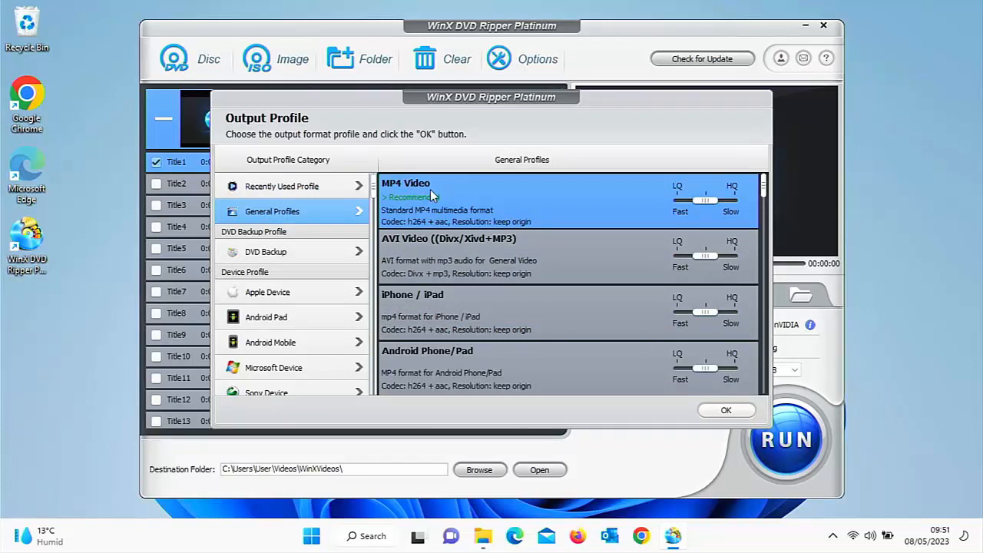
{"action": "mouse_move", "coordinate": [476, 212]}
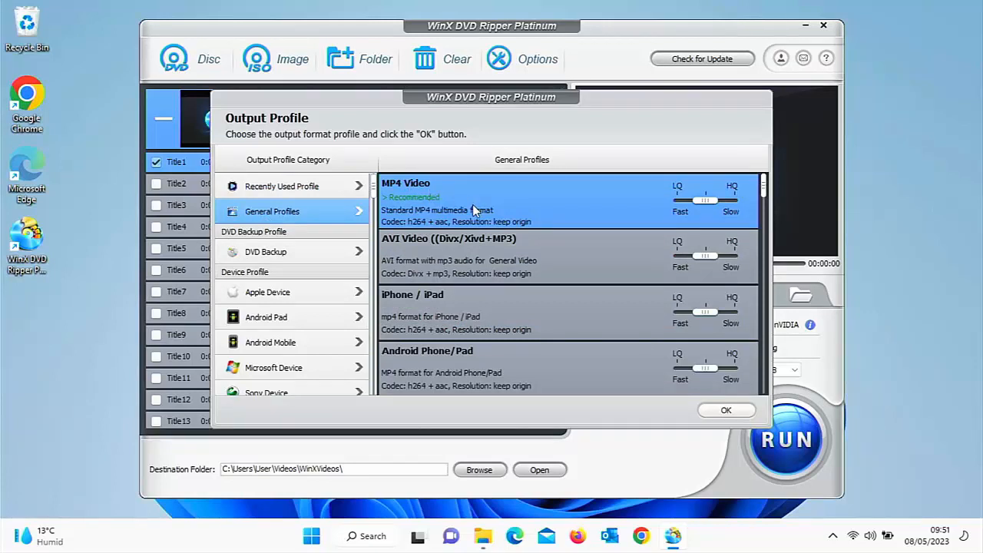
{"action": "mouse_move", "coordinate": [504, 227]}
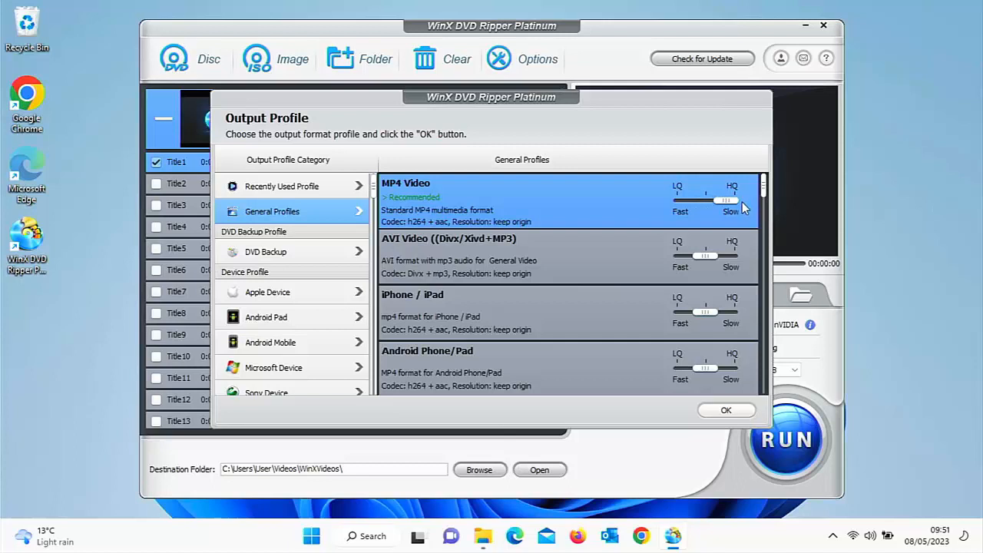
{"action": "mouse_move", "coordinate": [729, 212]}
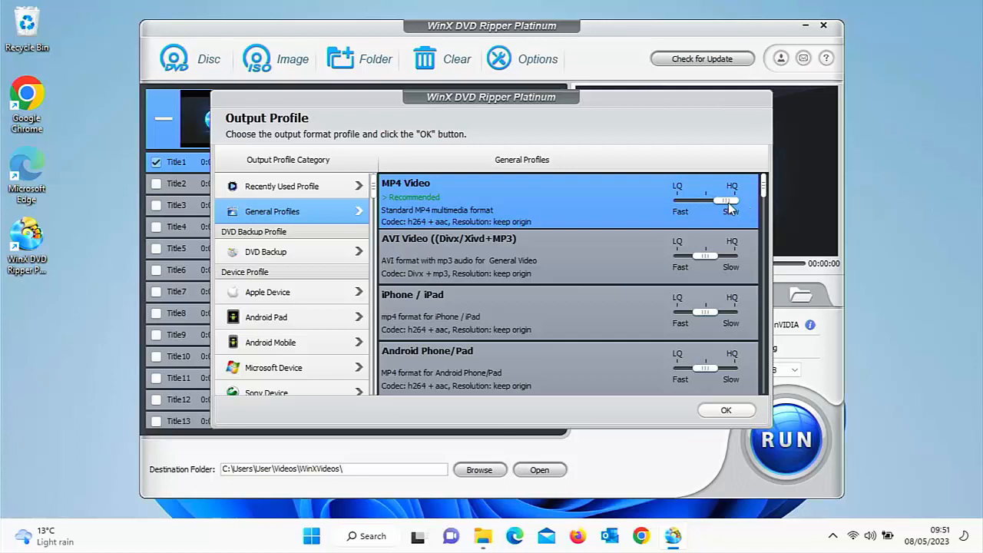
{"action": "left_click_drag", "start_coordinate": [726, 200], "coordinate": [707, 200]}
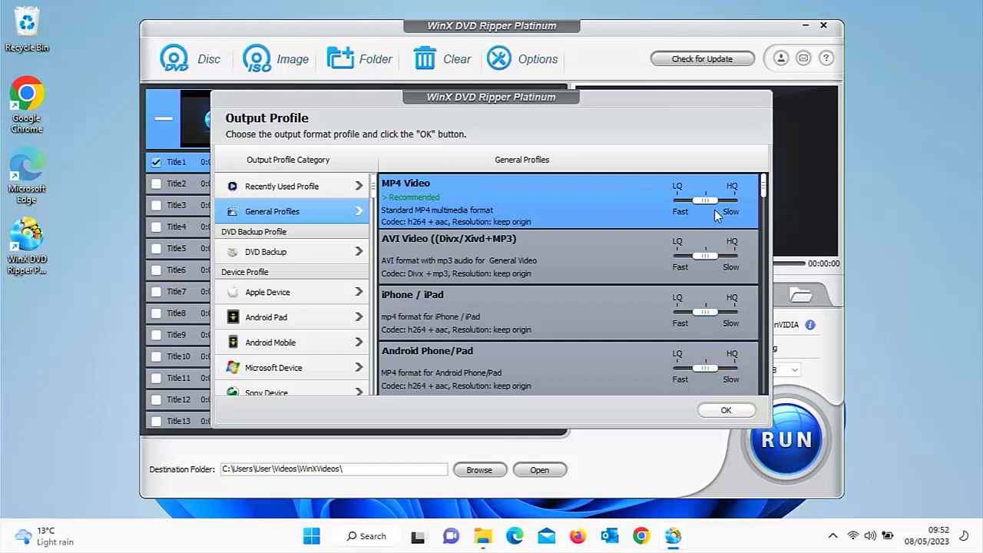
{"action": "left_click_drag", "start_coordinate": [705, 201], "coordinate": [683, 202]}
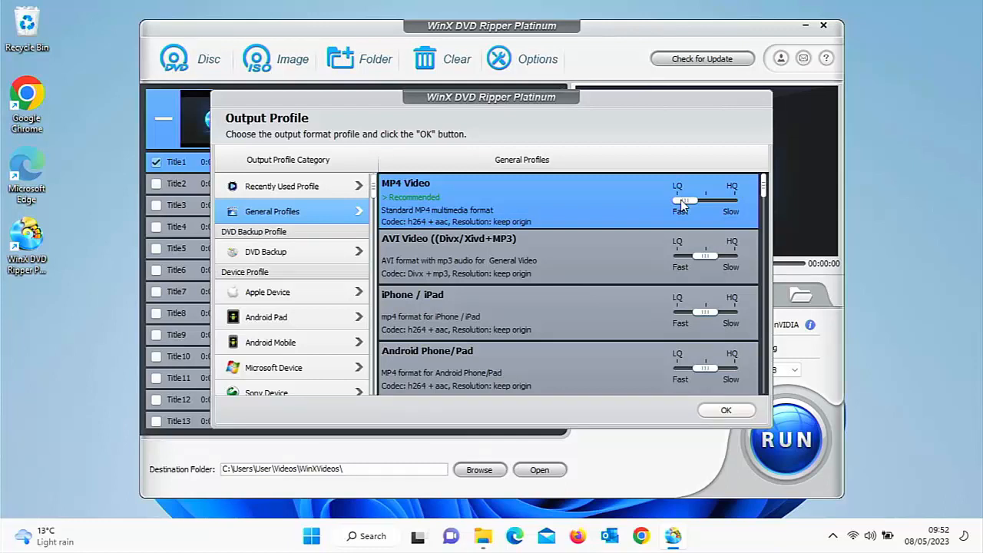
{"action": "left_click_drag", "start_coordinate": [683, 201], "coordinate": [706, 202]}
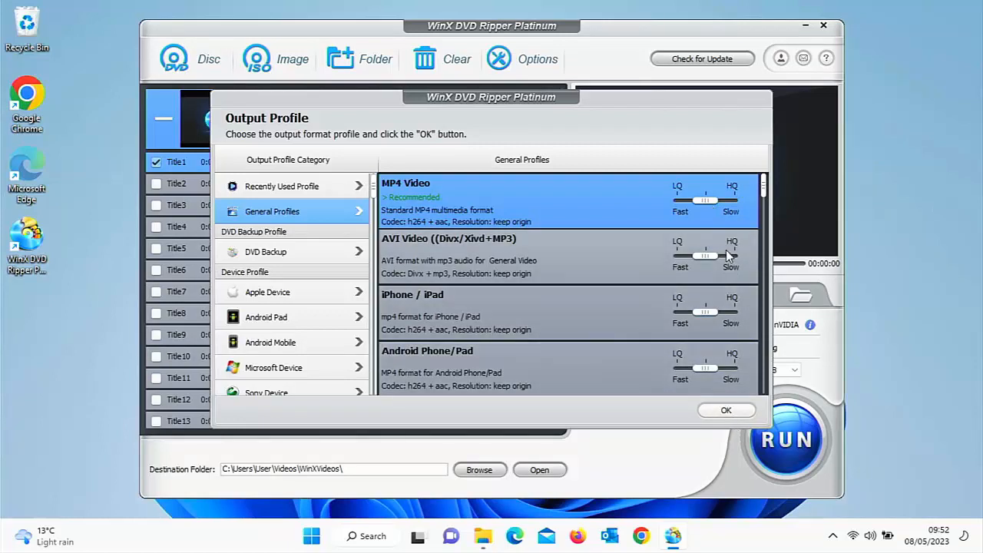
{"action": "mouse_move", "coordinate": [705, 203]}
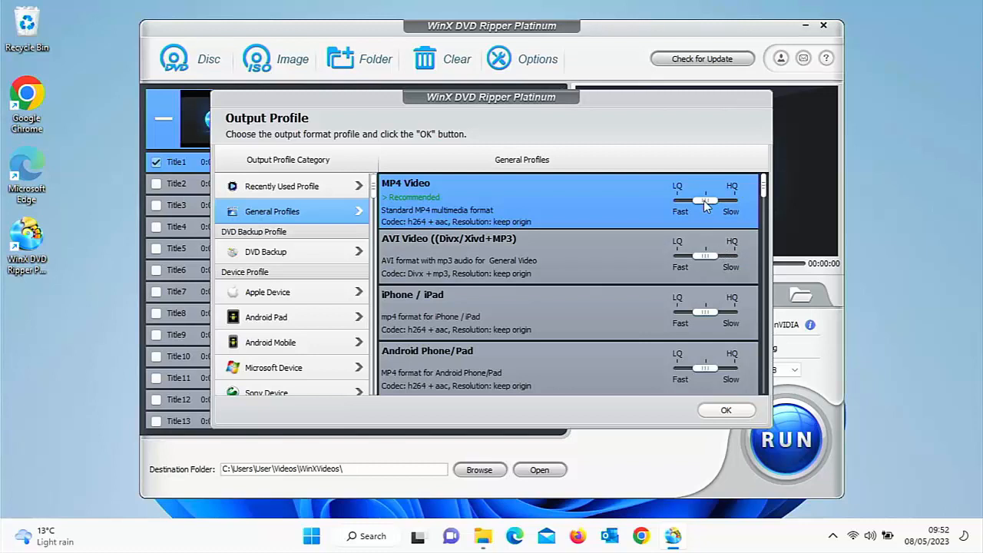
{"action": "mouse_move", "coordinate": [730, 375]}
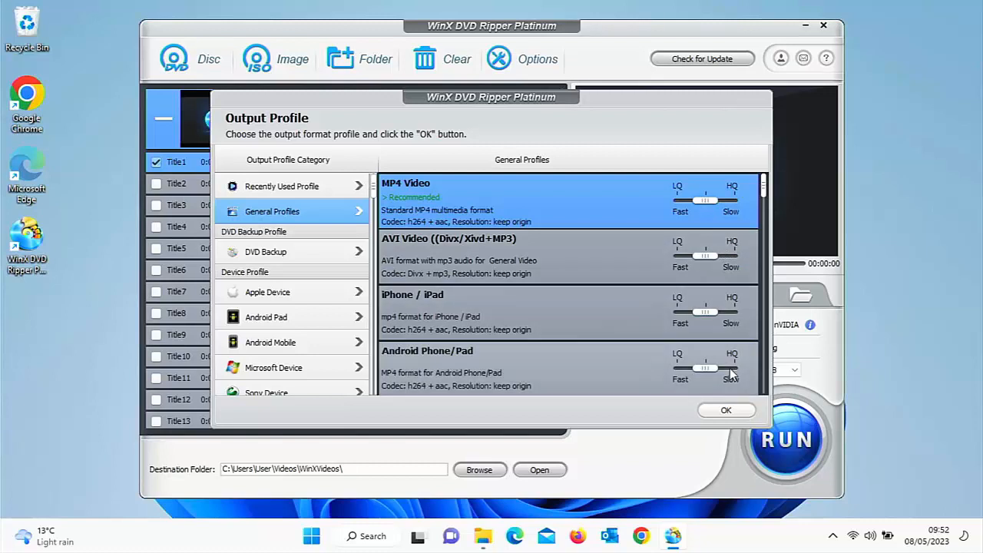
Step: Confirm MP4 Video as the output profile, returning to the list with Title1 checked
{"action": "left_click", "coordinate": [725, 408]}
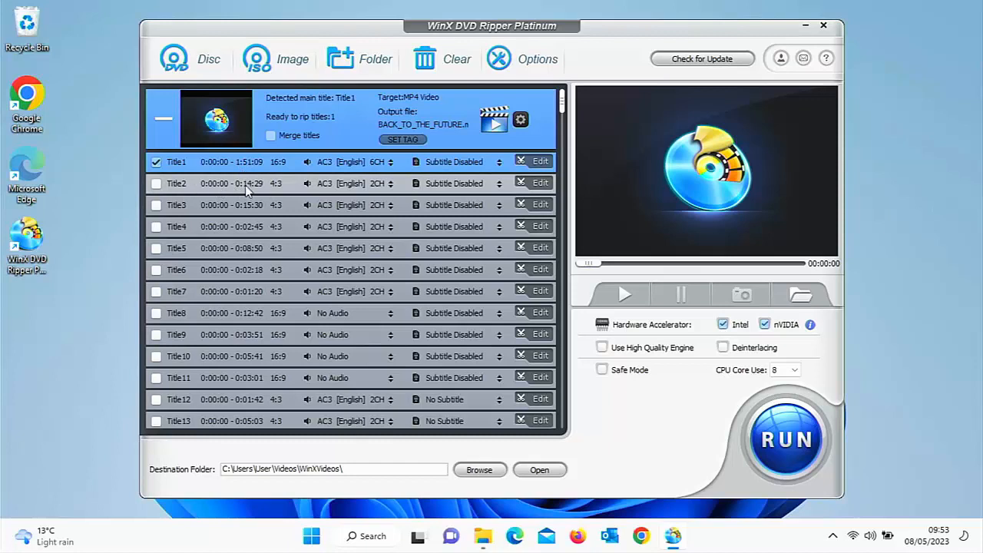
{"action": "mouse_move", "coordinate": [236, 215]}
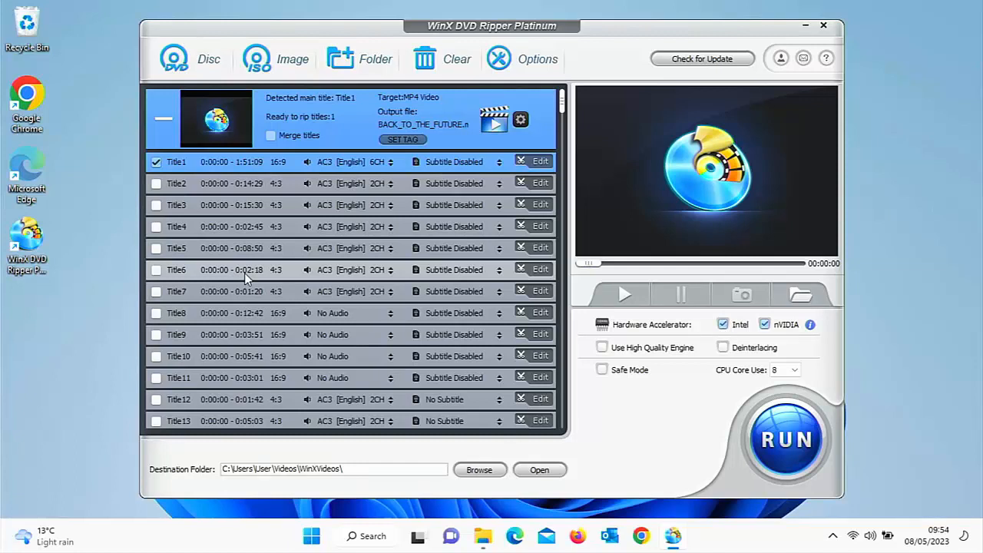
{"action": "left_click", "coordinate": [350, 162]}
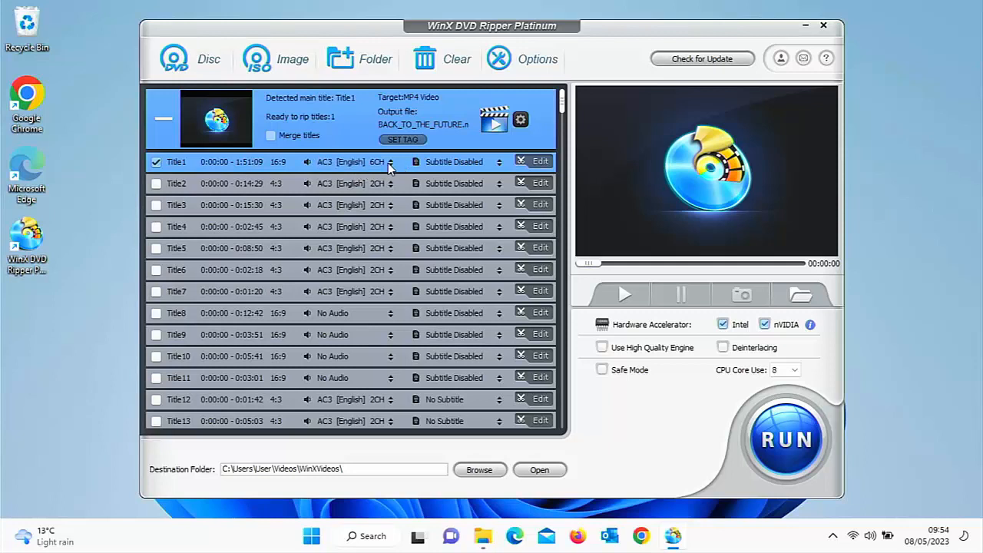
{"action": "left_click", "coordinate": [354, 161]}
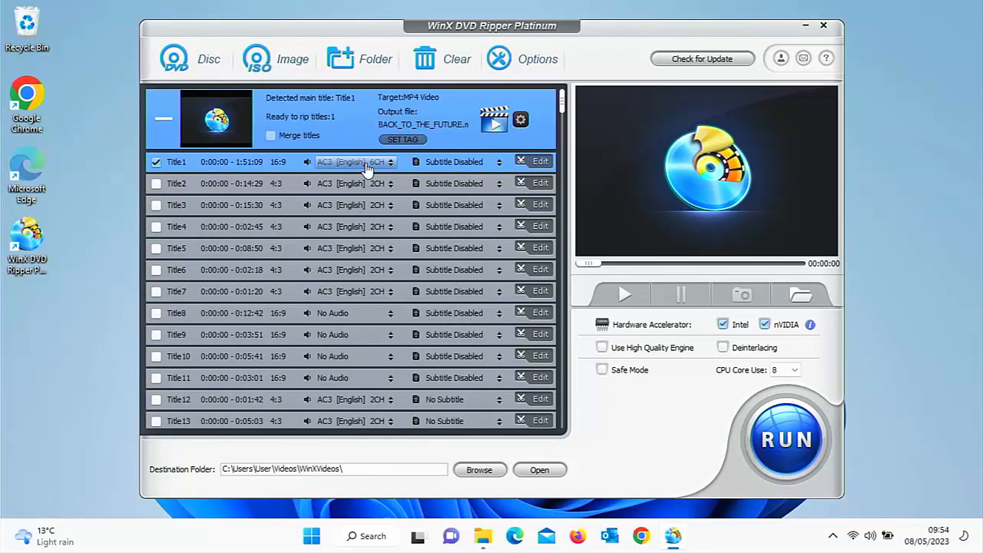
Step: Set Title1's audio track to AC3 [English] 2CH
{"action": "left_click", "coordinate": [390, 162]}
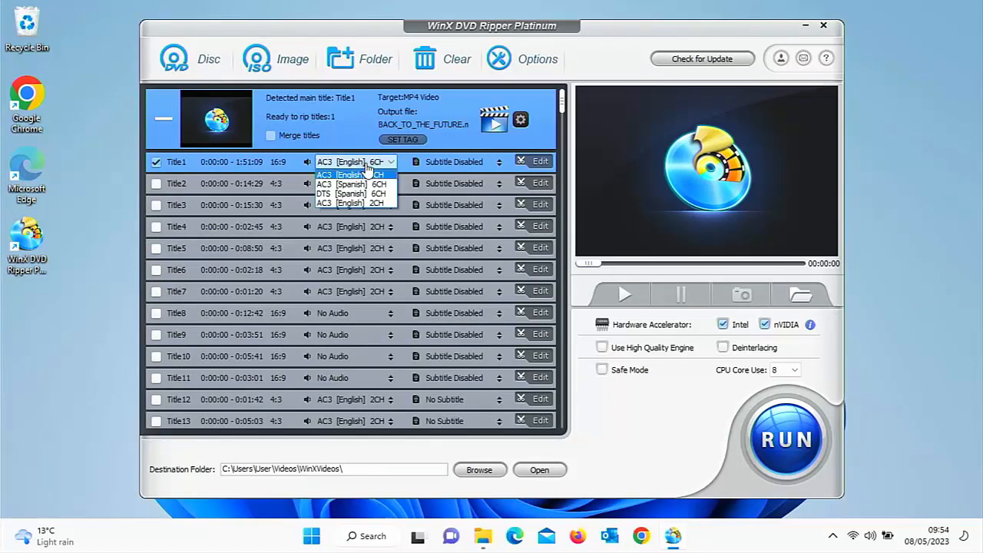
{"action": "mouse_move", "coordinate": [354, 184]}
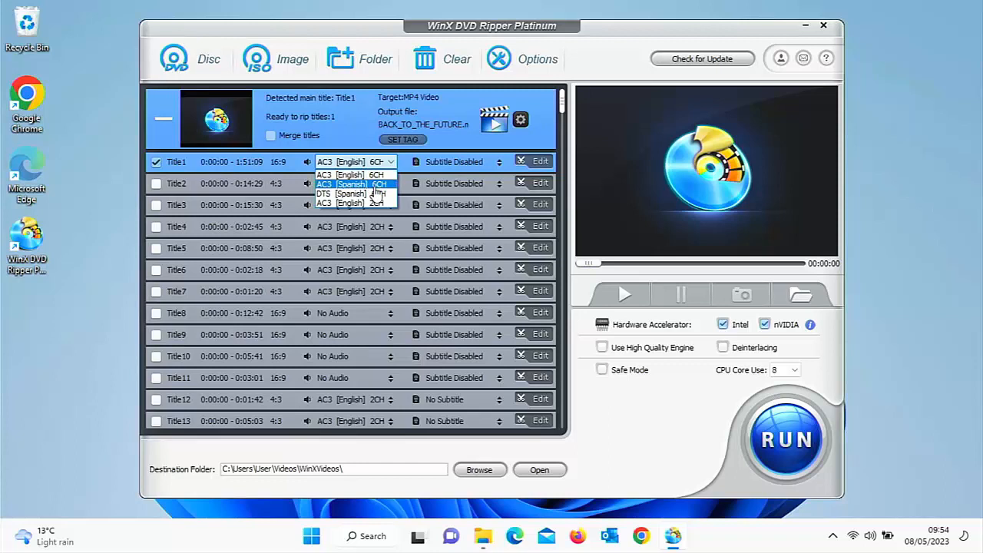
{"action": "mouse_move", "coordinate": [354, 176]}
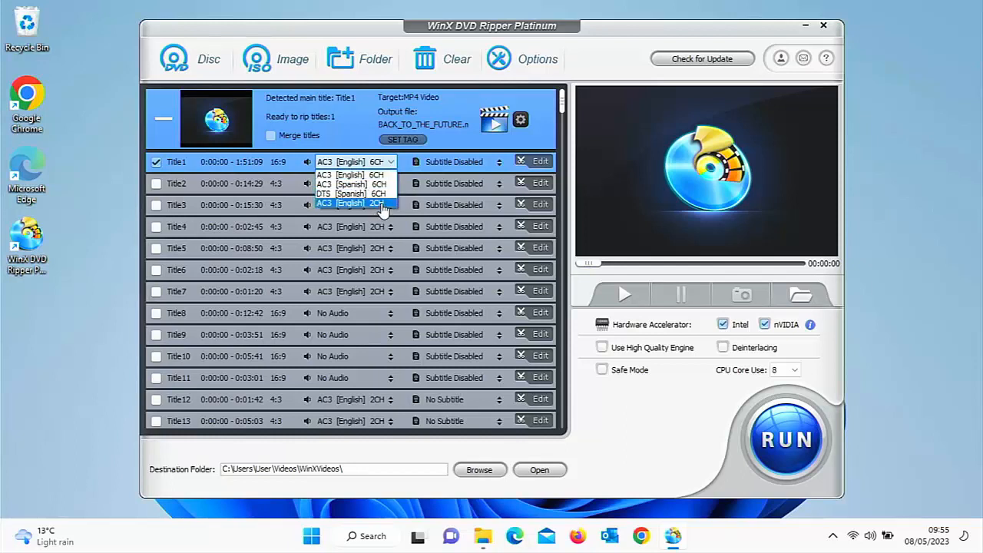
{"action": "left_click", "coordinate": [354, 203]}
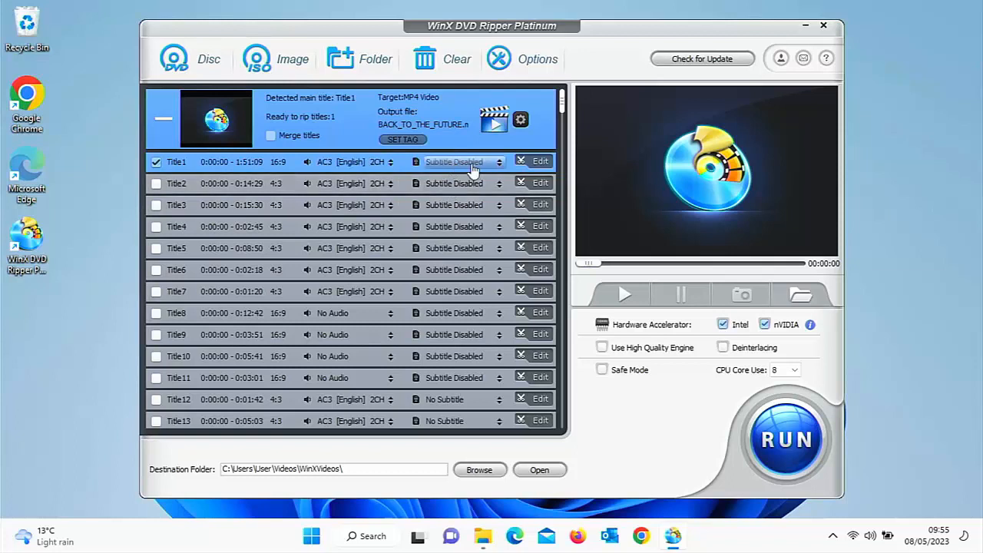
Step: Set Title1's subtitle to Forced Subtitle
{"action": "left_click", "coordinate": [491, 161]}
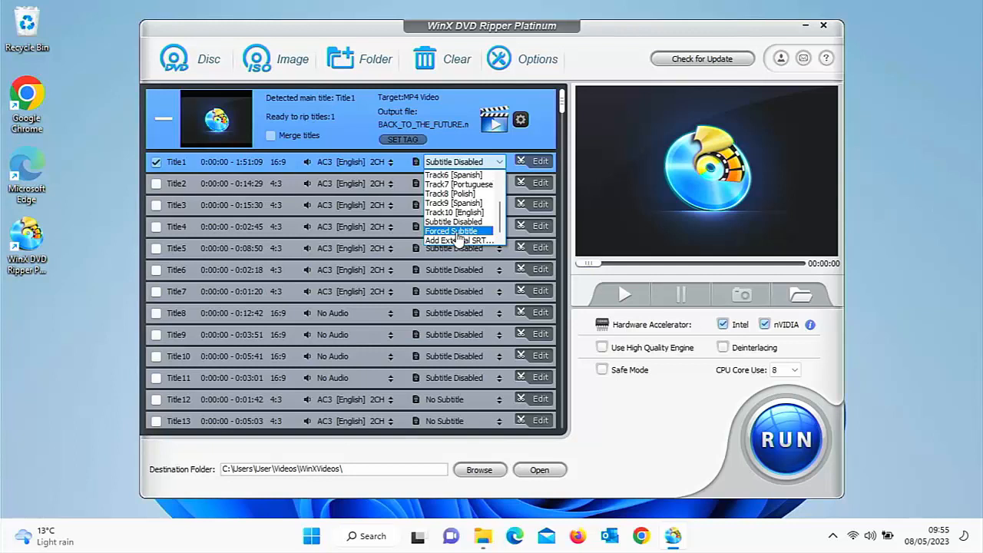
{"action": "left_click", "coordinate": [452, 230]}
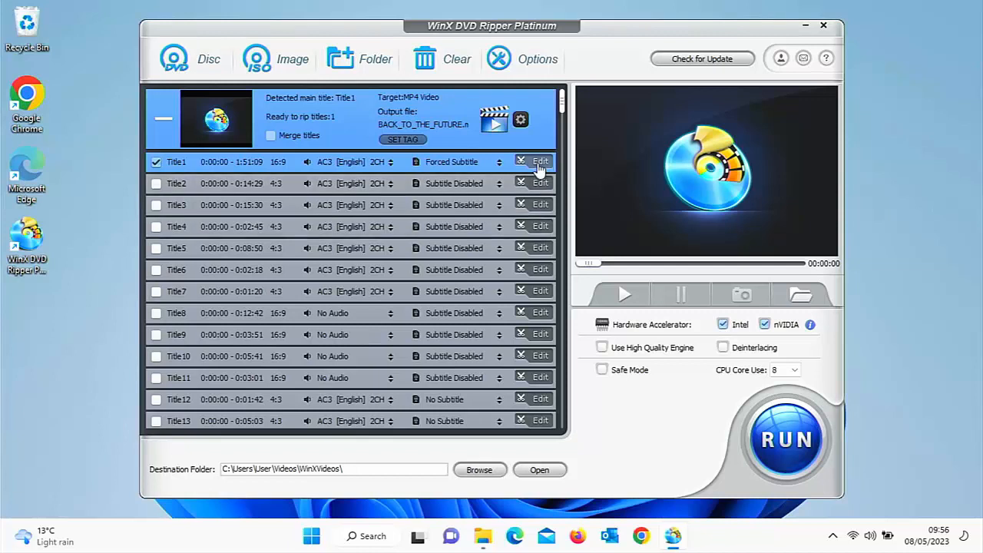
{"action": "left_click", "coordinate": [541, 161]}
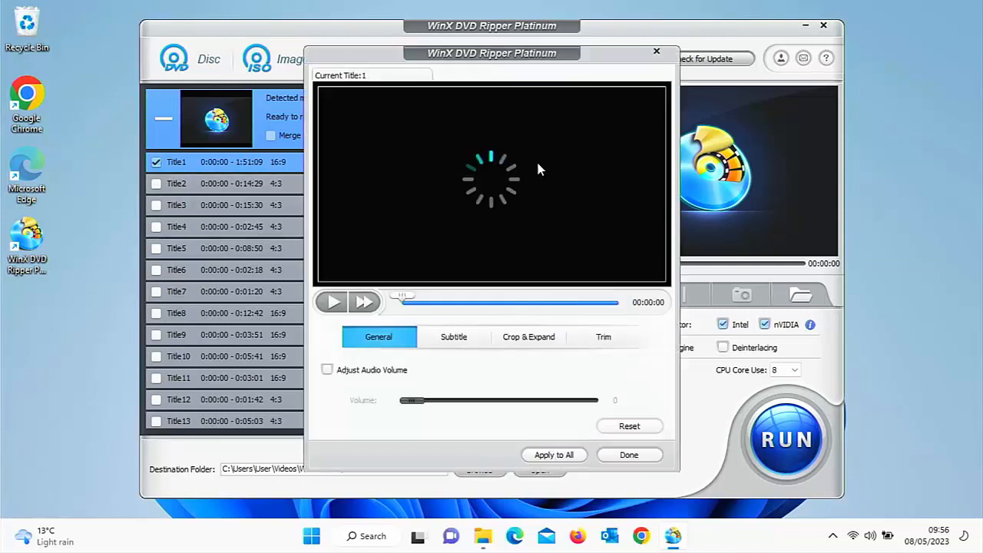
{"action": "left_click", "coordinate": [332, 301]}
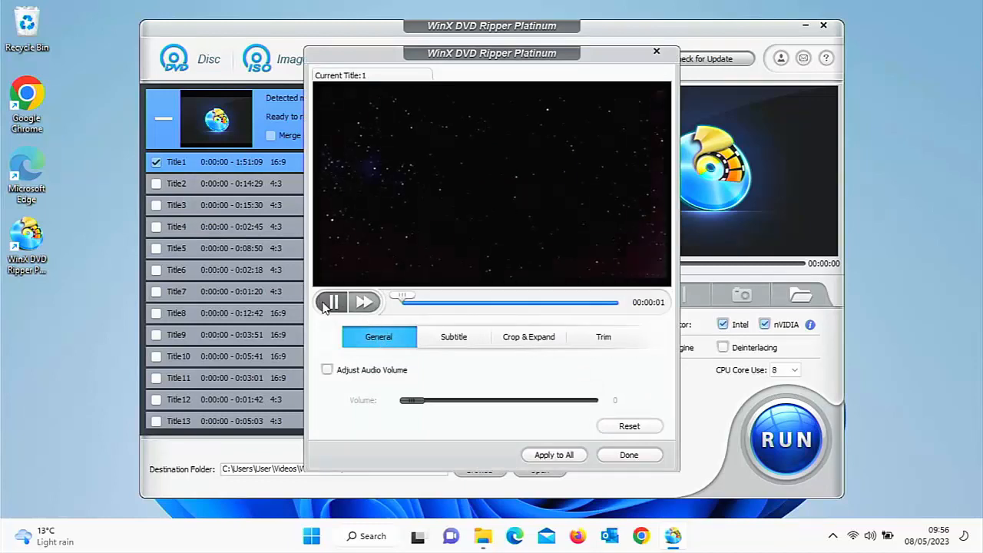
{"action": "left_click", "coordinate": [331, 302]}
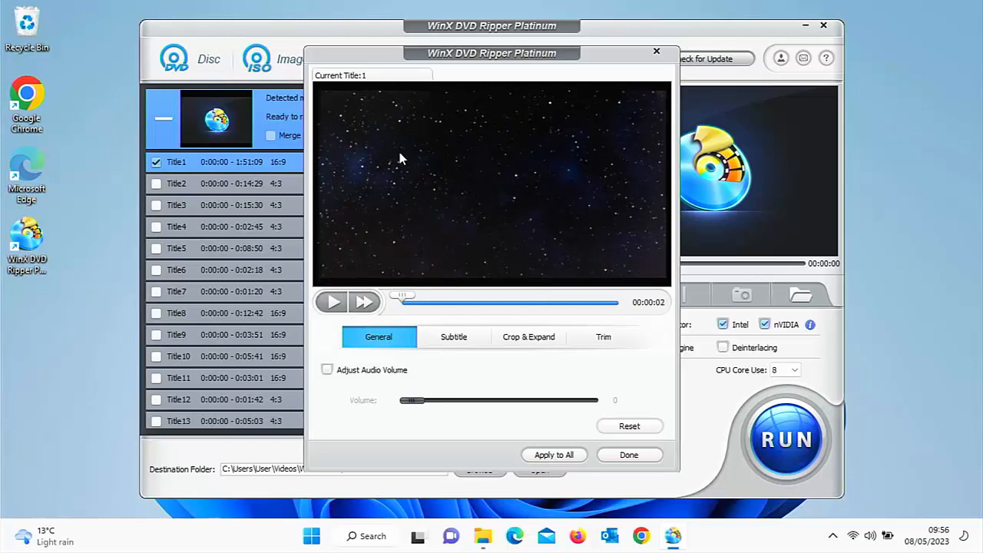
{"action": "mouse_move", "coordinate": [507, 137]}
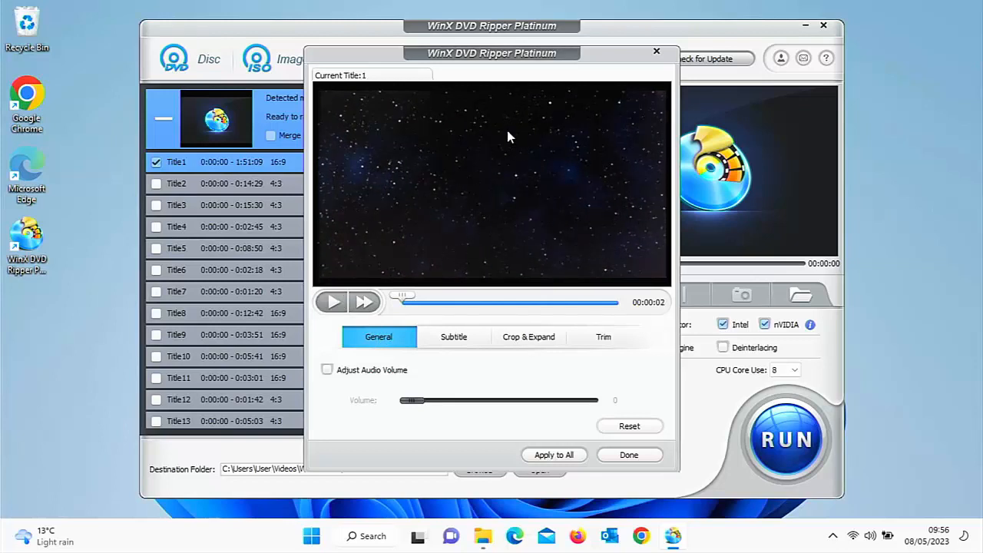
{"action": "mouse_move", "coordinate": [525, 234]}
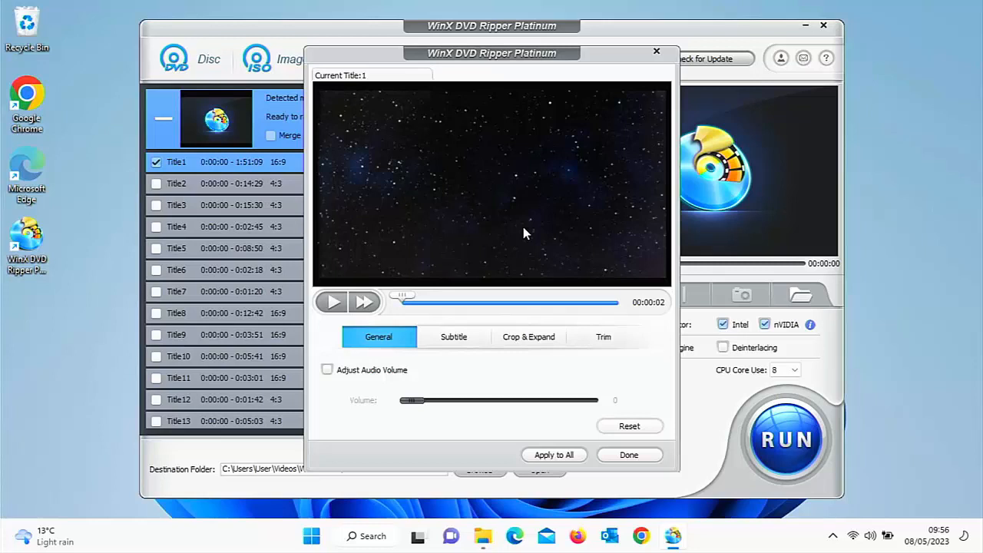
{"action": "mouse_move", "coordinate": [402, 296]}
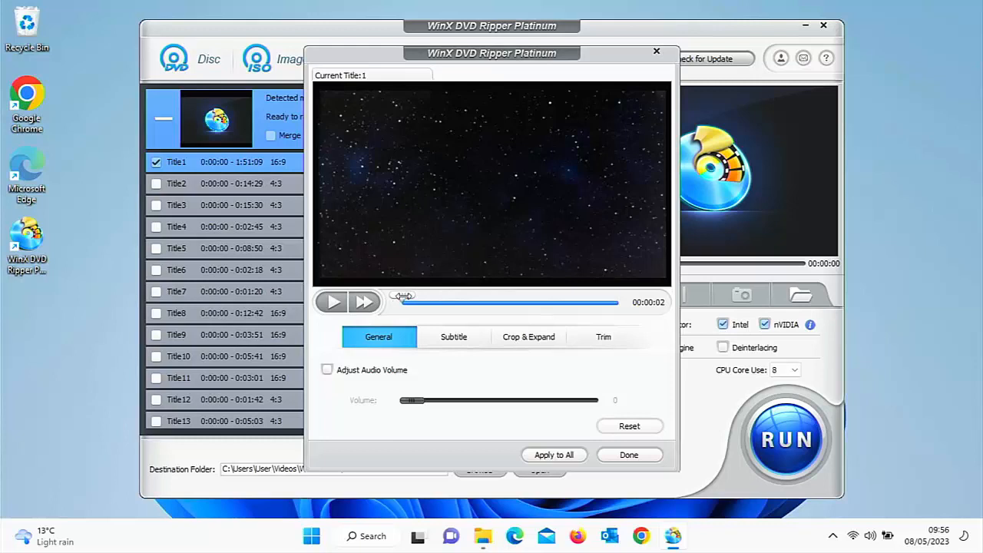
{"action": "left_click", "coordinate": [332, 301]}
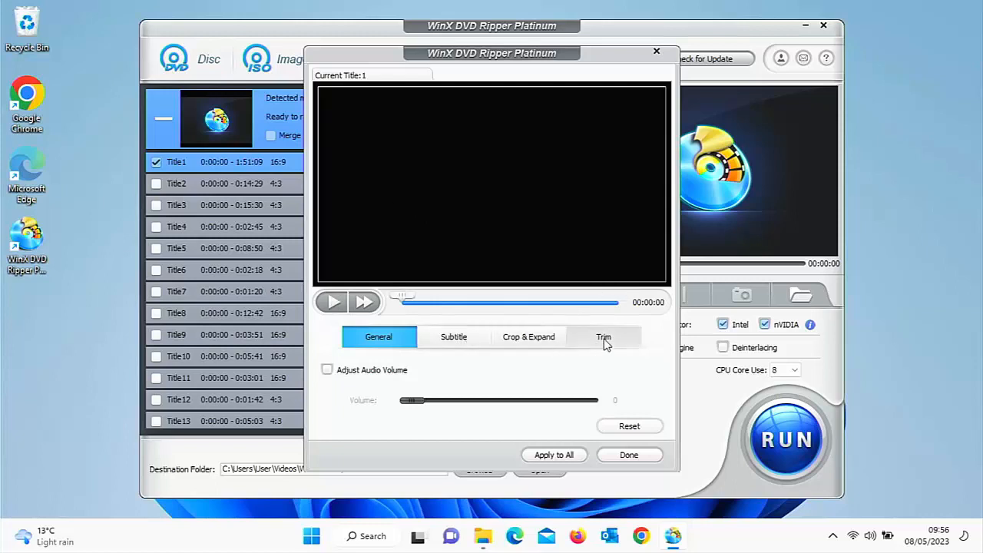
{"action": "left_click", "coordinate": [453, 336]}
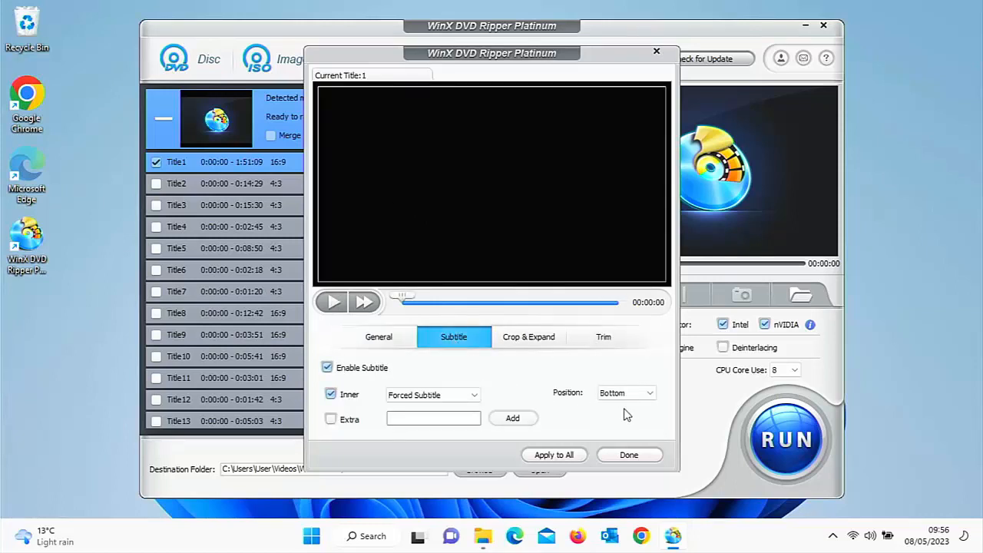
{"action": "left_click", "coordinate": [648, 393]}
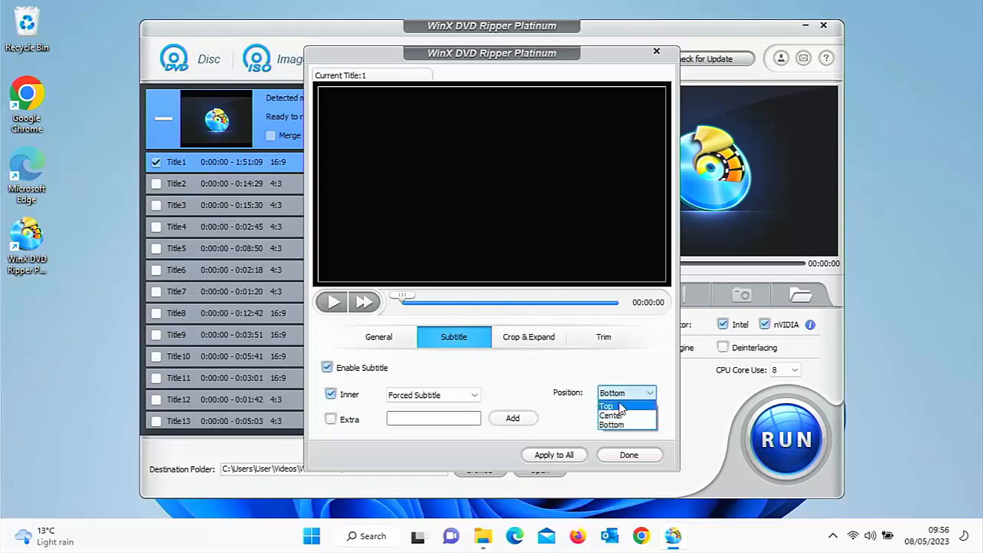
{"action": "left_click", "coordinate": [528, 337]}
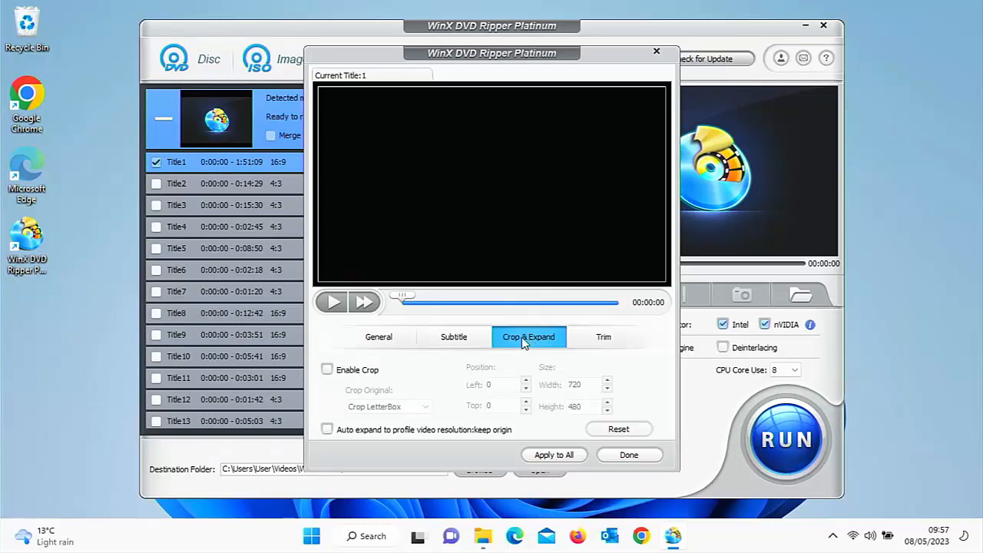
{"action": "left_click", "coordinate": [604, 336]}
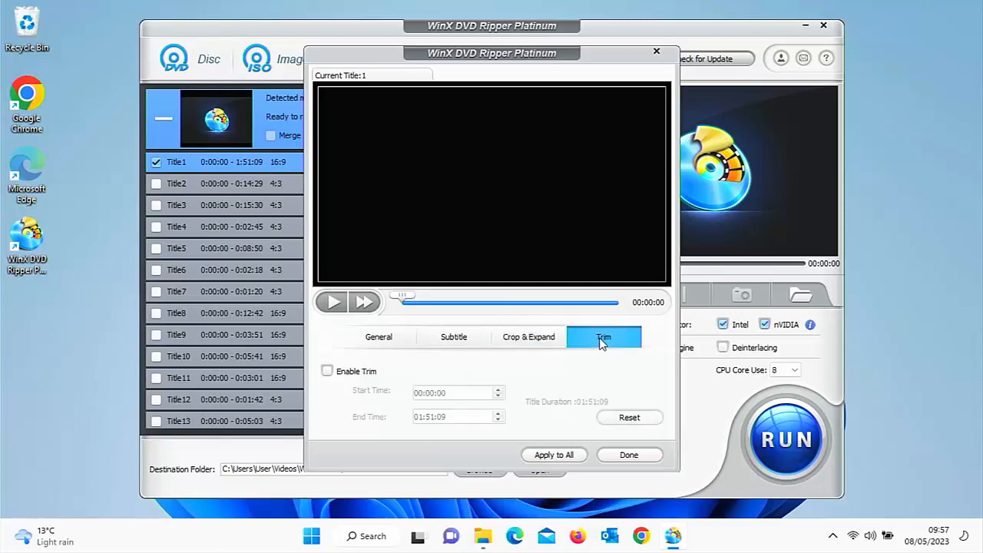
{"action": "mouse_move", "coordinate": [599, 344]}
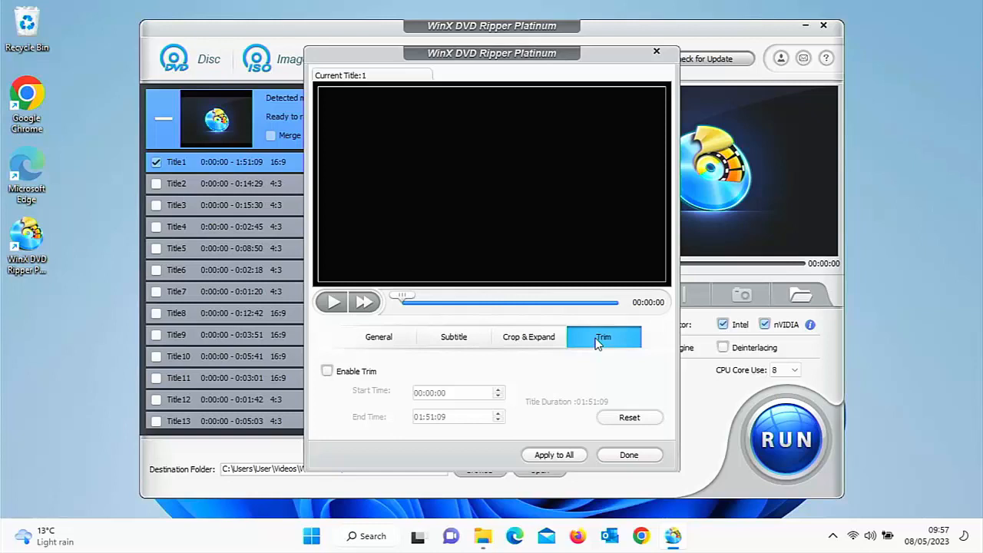
{"action": "left_click", "coordinate": [629, 455]}
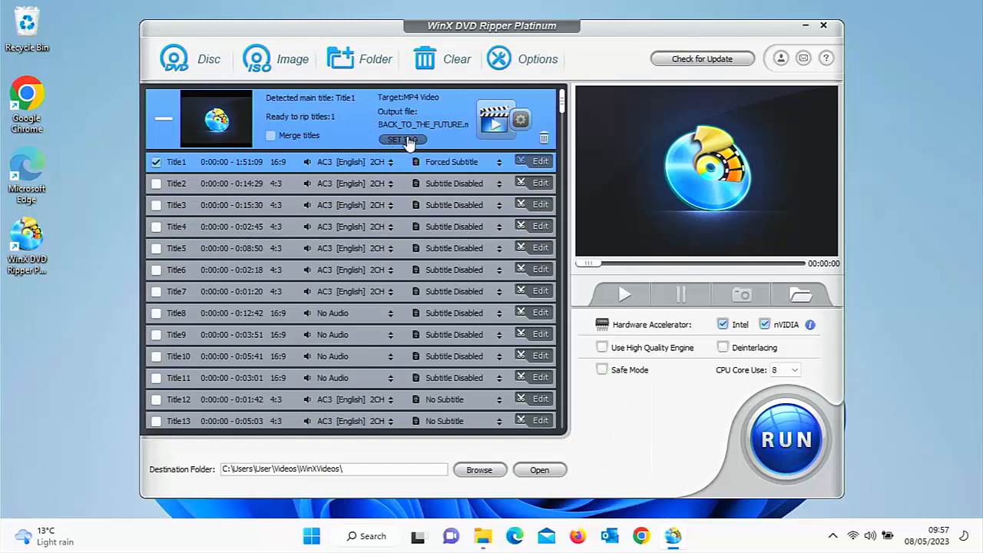
Step: Set the target name to Back To The Future.mp4 and the Name tag to Back To The Future
{"action": "left_click", "coordinate": [403, 140]}
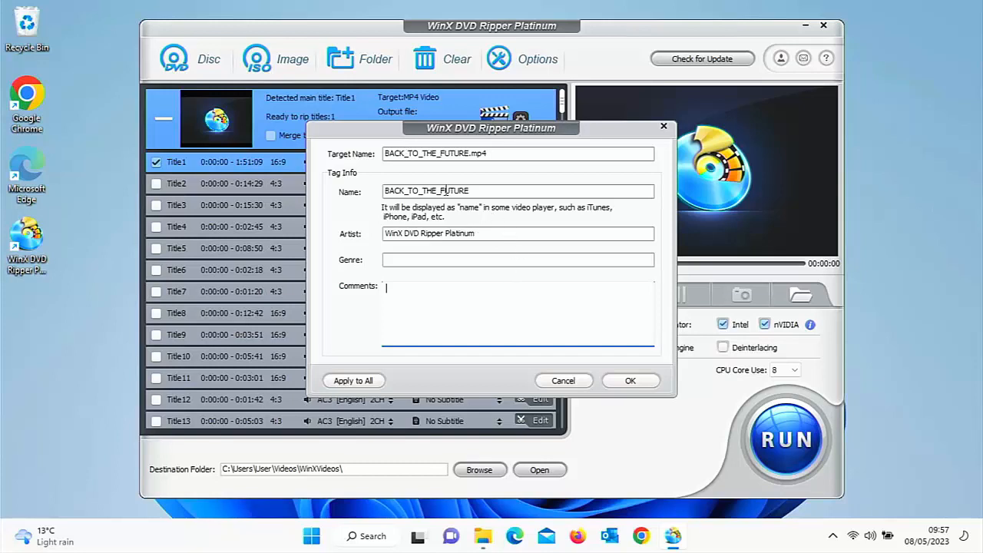
{"action": "mouse_move", "coordinate": [410, 172]}
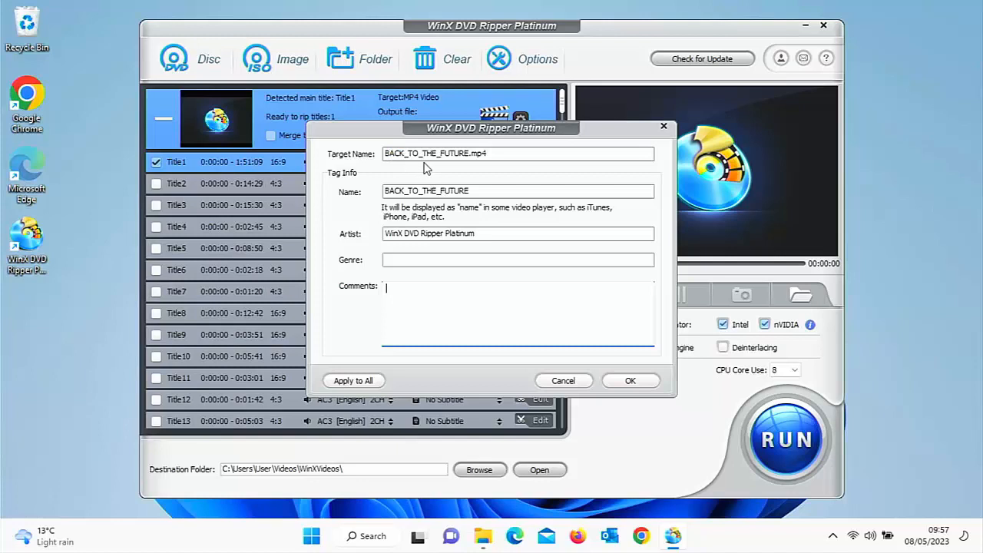
{"action": "mouse_move", "coordinate": [476, 167]}
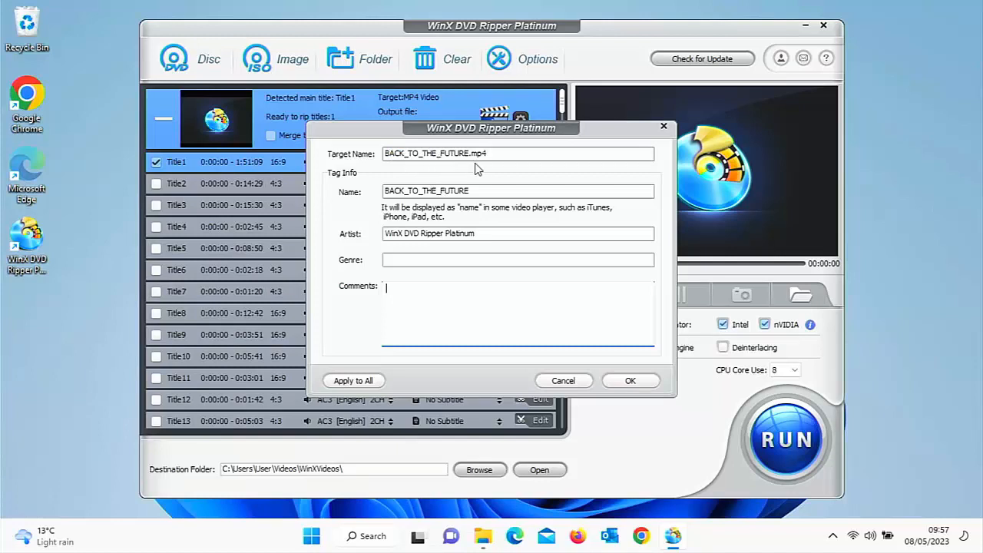
{"action": "mouse_move", "coordinate": [444, 169]}
{"action": "type", "text": "Back To The F"}
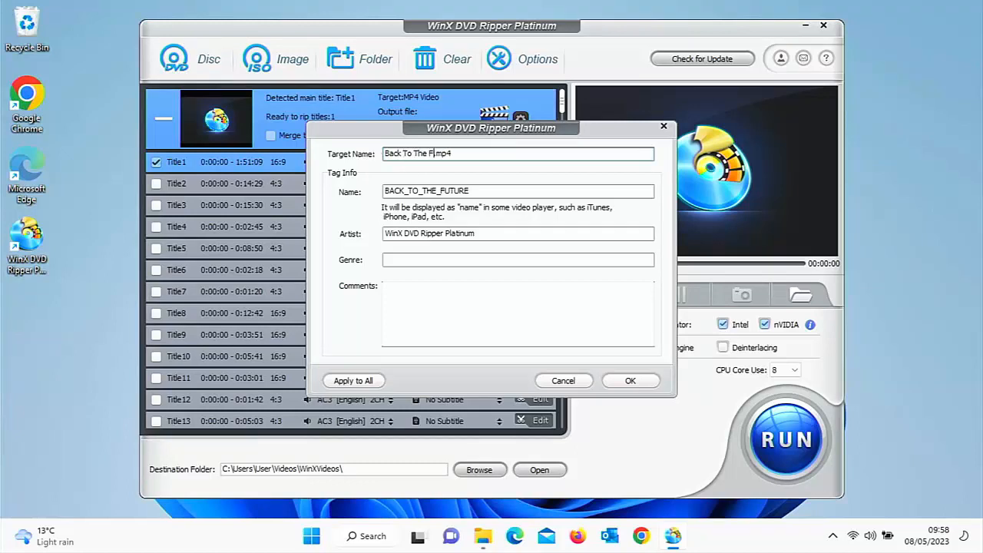
{"action": "type", "text": "uture"}
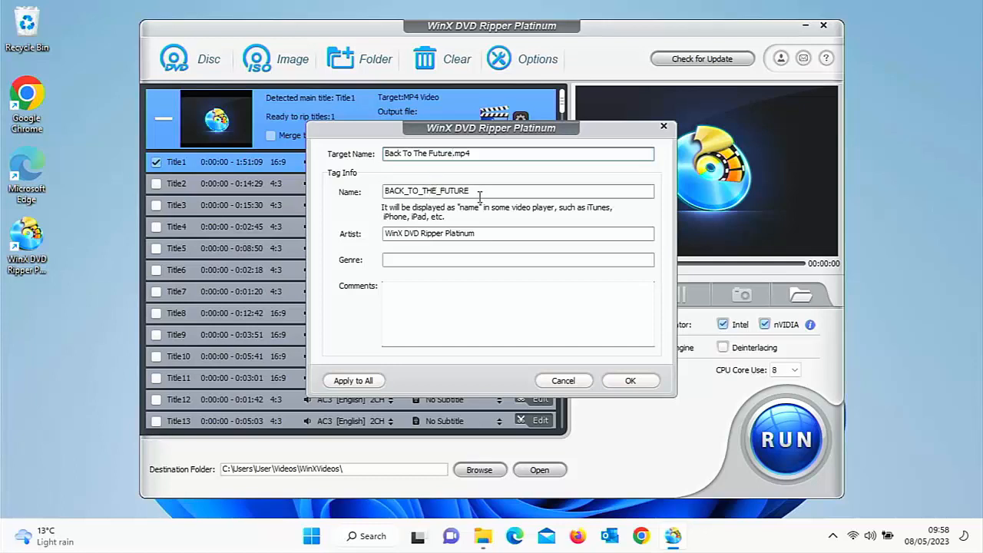
{"action": "double_click", "coordinate": [427, 191]}
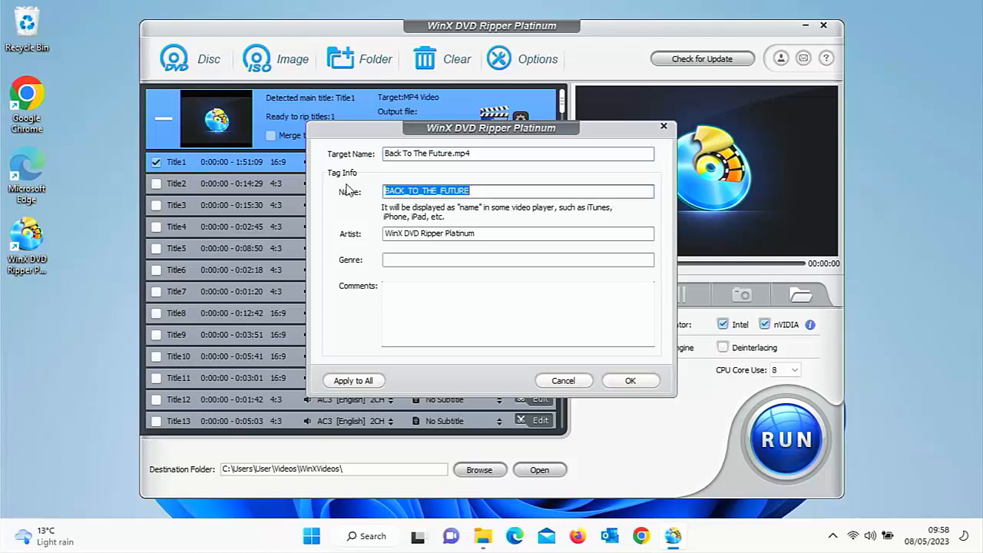
{"action": "type", "text": "Back To The Future"}
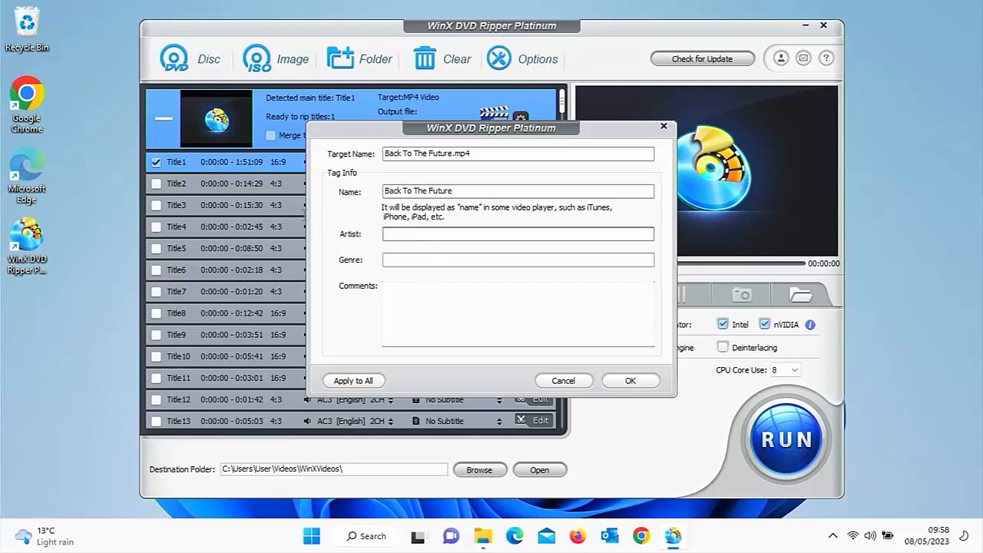
Step: Replace the Artist tag with Robert Zemeckis, leaving genre and comments as they are
{"action": "type", "text": "WinX DVD Ripper Platinum"}
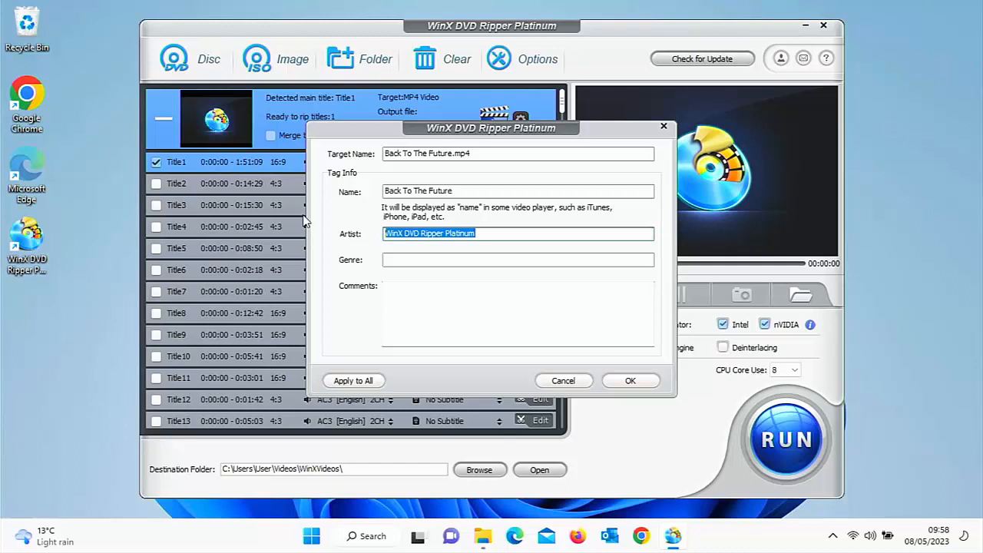
{"action": "type", "text": "Robert Z"}
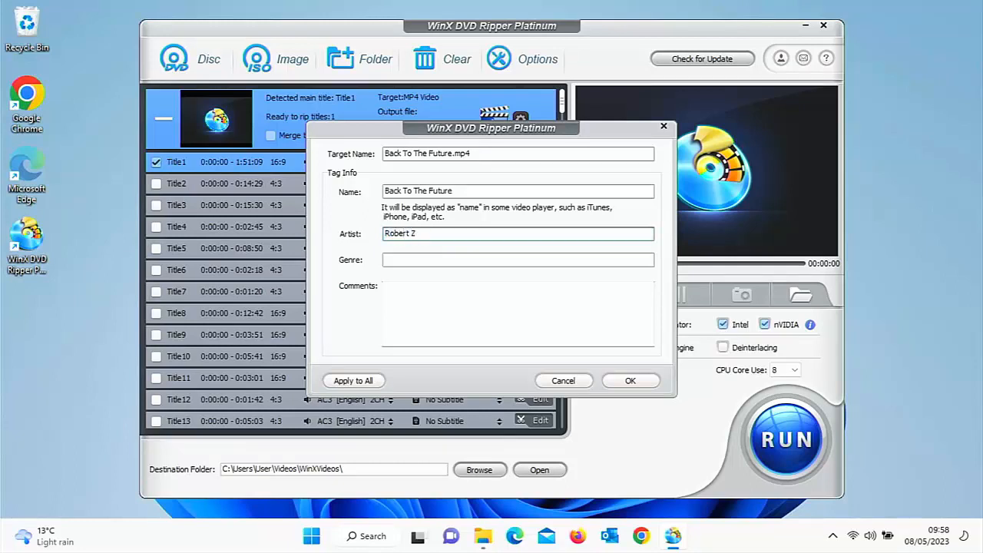
{"action": "type", "text": "emeckis"}
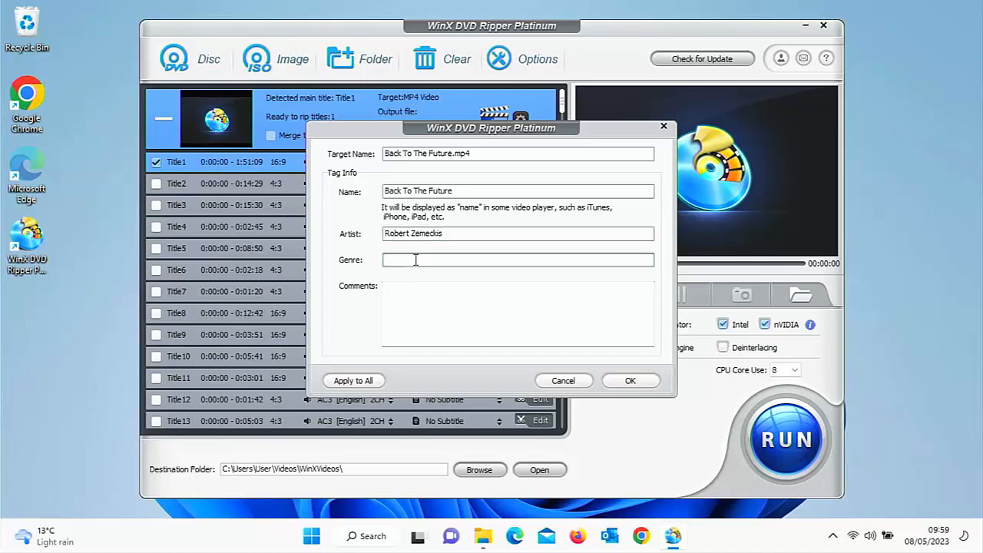
{"action": "left_click", "coordinate": [518, 315]}
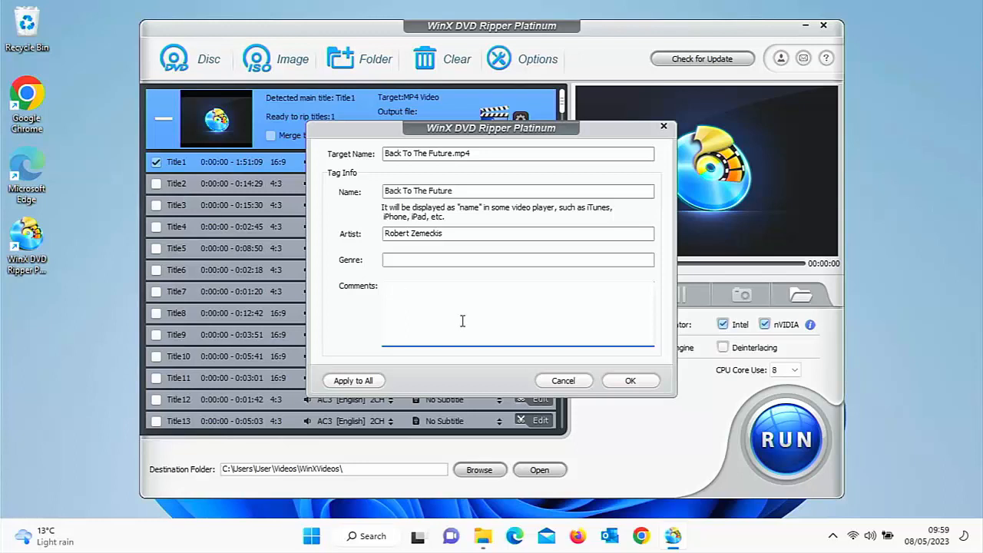
{"action": "left_click", "coordinate": [630, 381]}
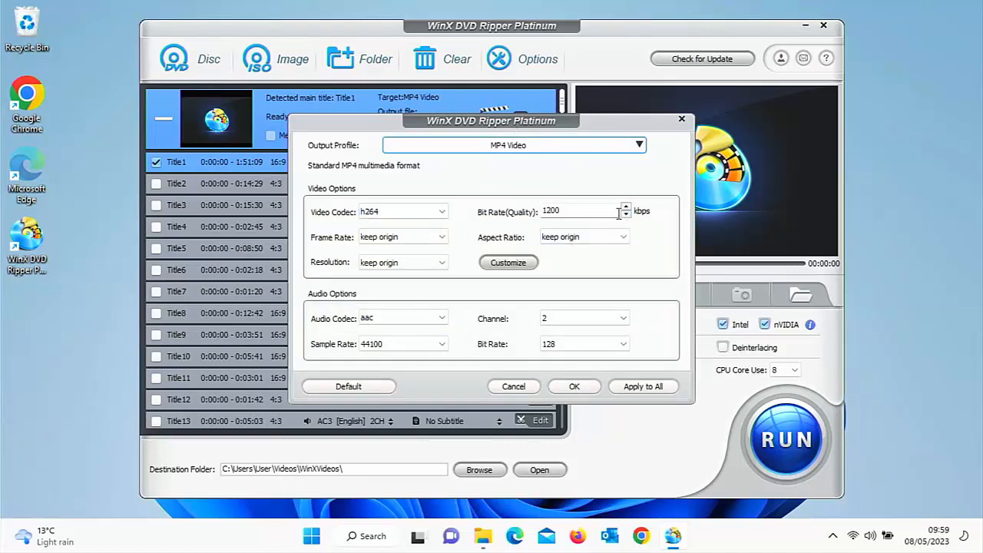
Step: Save the tags and review the MP4 profile: h264 1200 kbps video, aac 128 kbps audio, unchanged
{"action": "left_click", "coordinate": [400, 213]}
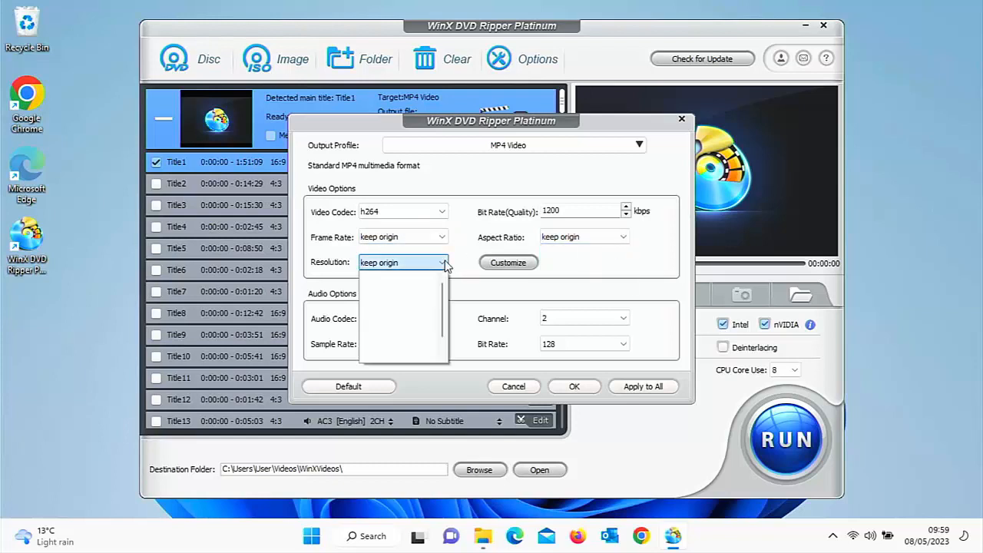
{"action": "left_click", "coordinate": [443, 318]}
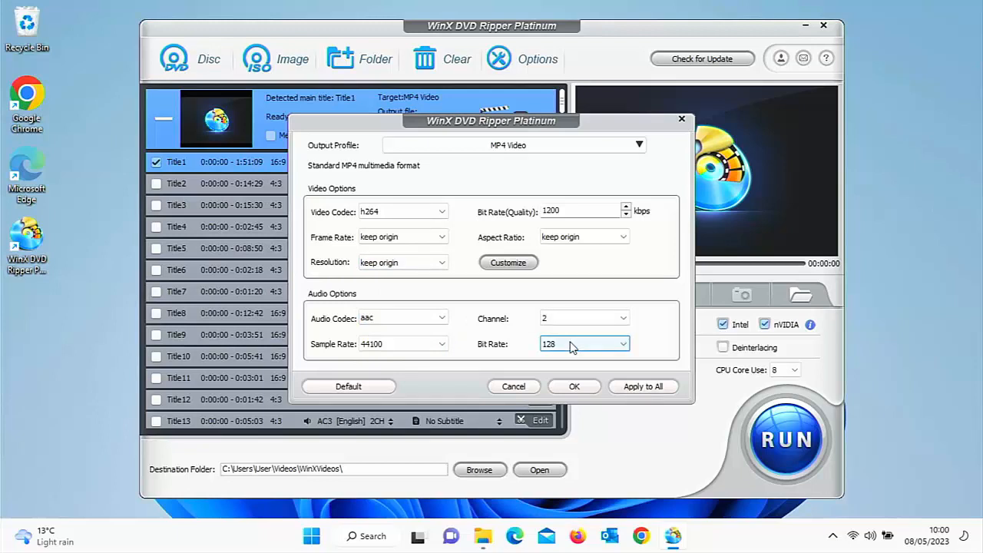
{"action": "left_click", "coordinate": [575, 387]}
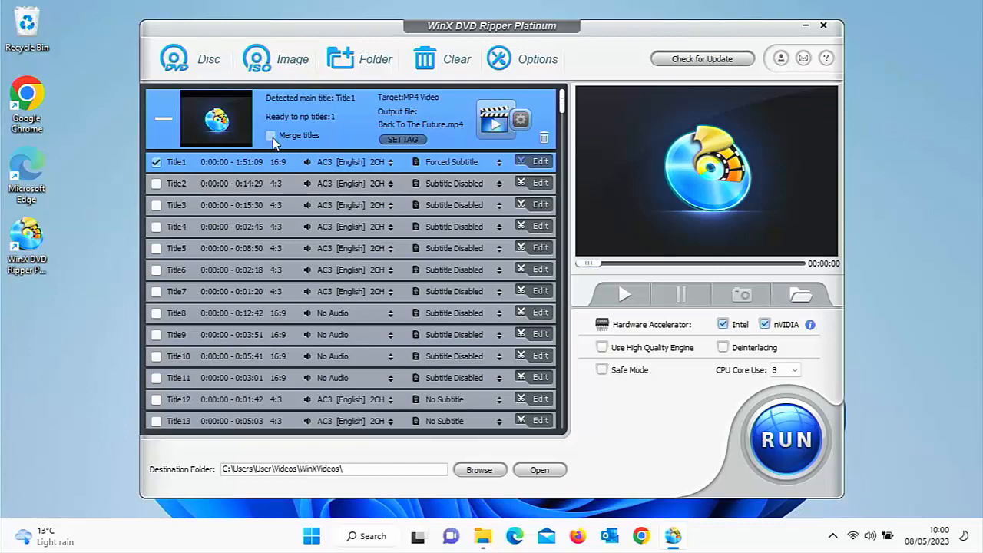
{"action": "mouse_move", "coordinate": [173, 289]}
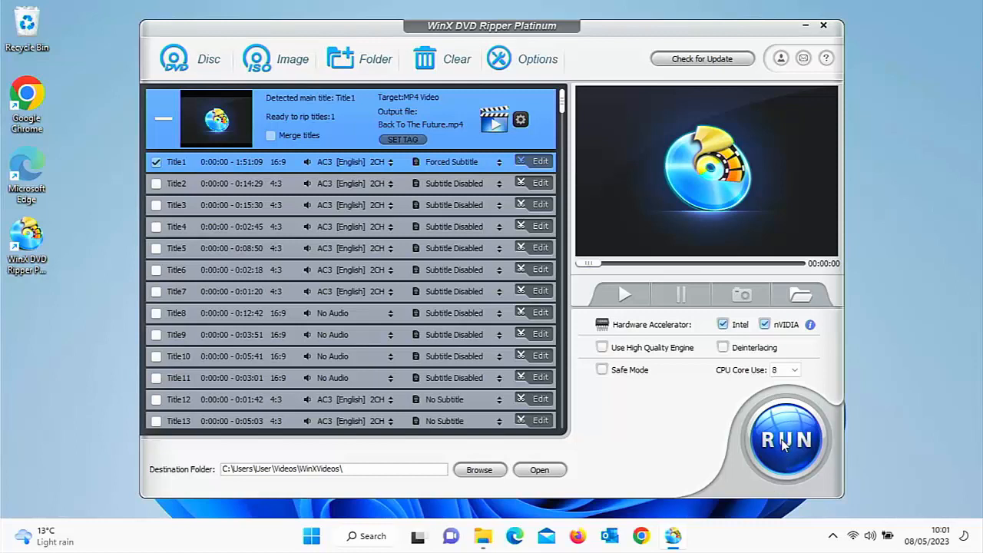
Step: Rip Title1 to Back To The Future.mp4 and acknowledge the jobs-completed message
{"action": "left_click", "coordinate": [785, 439]}
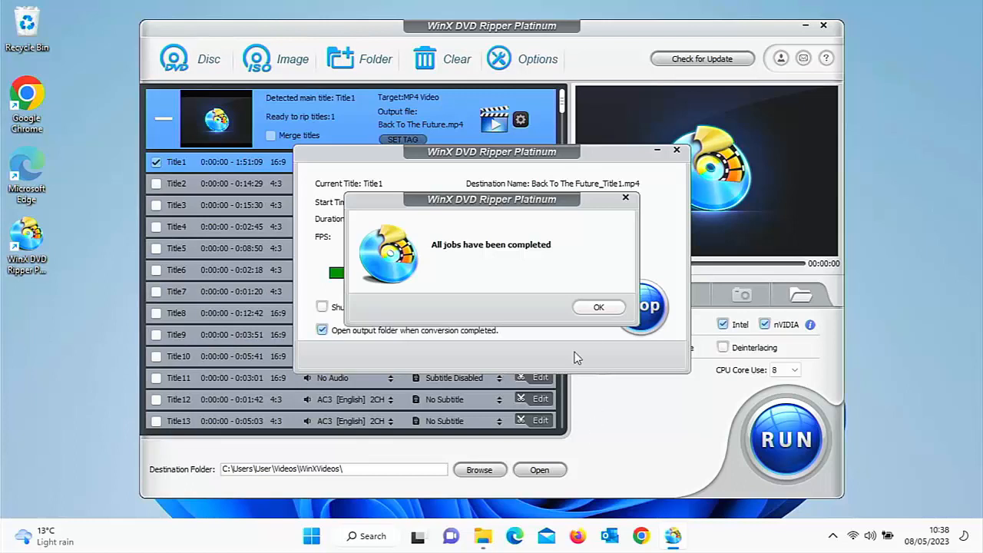
{"action": "left_click", "coordinate": [599, 308]}
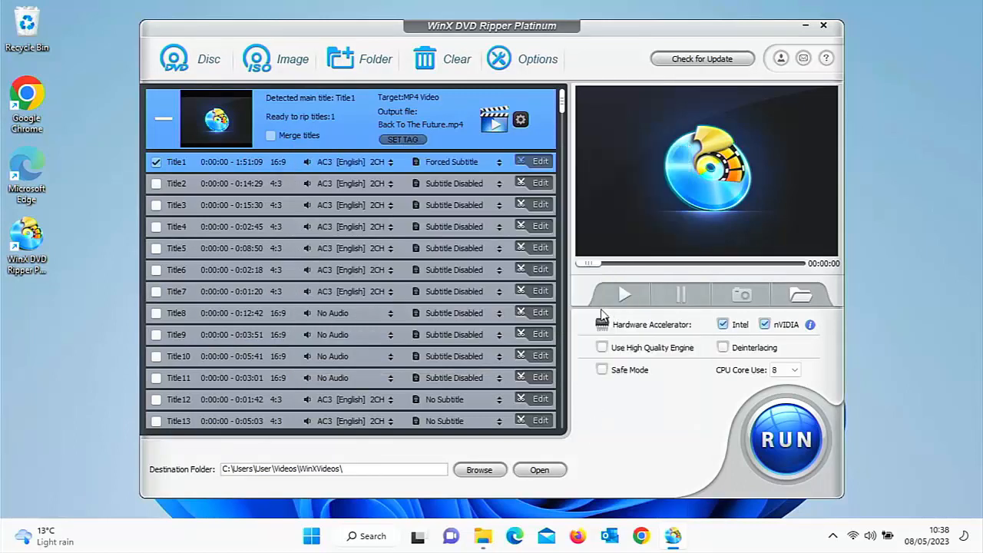
{"action": "left_click", "coordinate": [539, 470]}
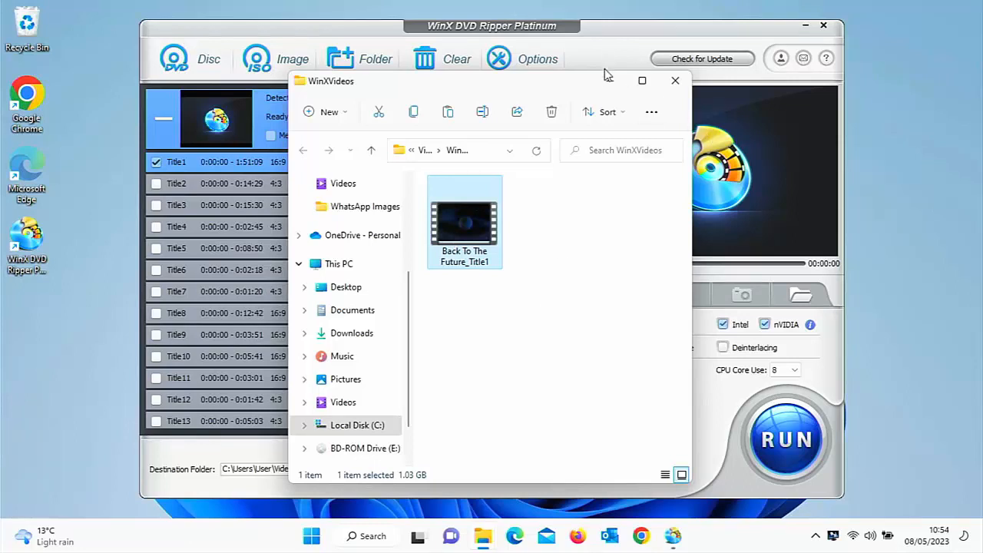
{"action": "left_click", "coordinate": [676, 80]}
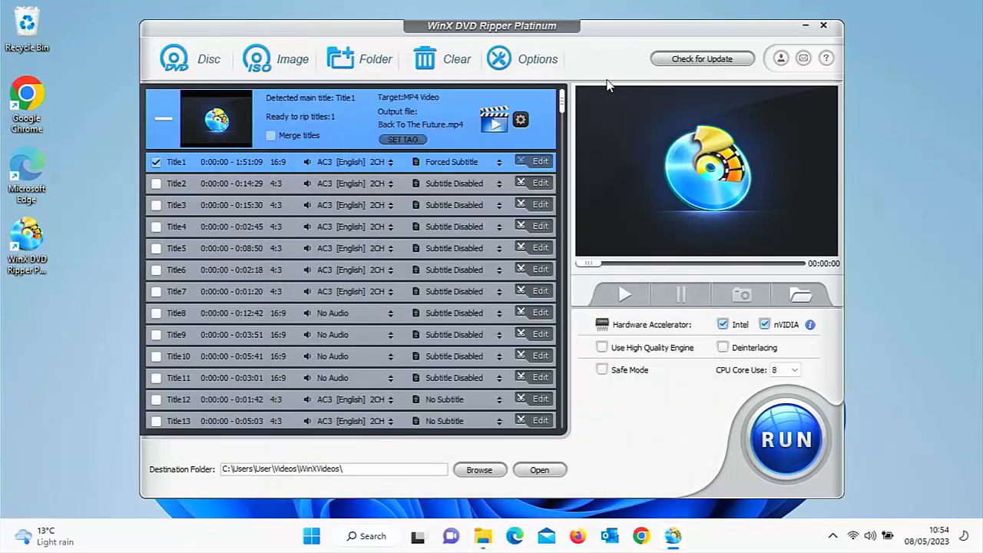